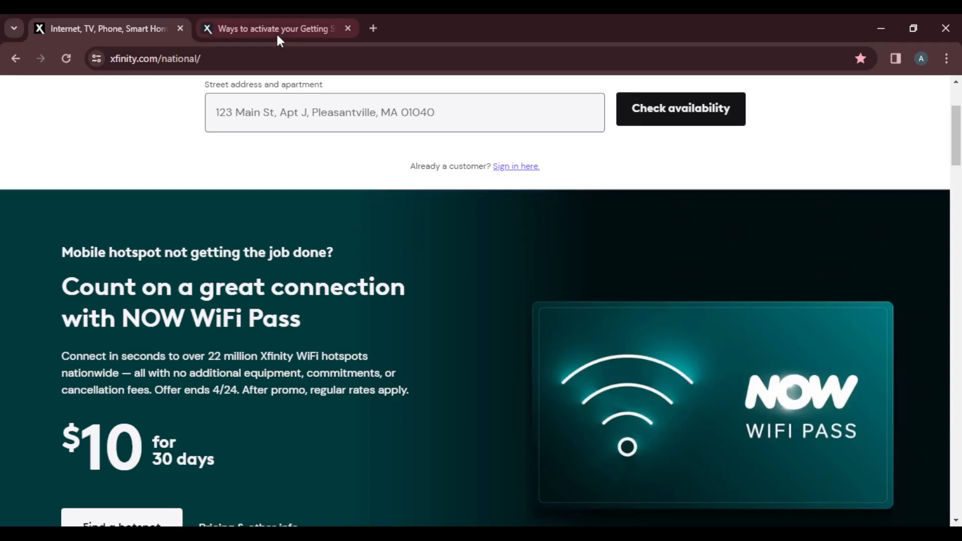
Switch to the tab showing the 'Ways to activate your Getting Started kit devices' article
click(273, 28)
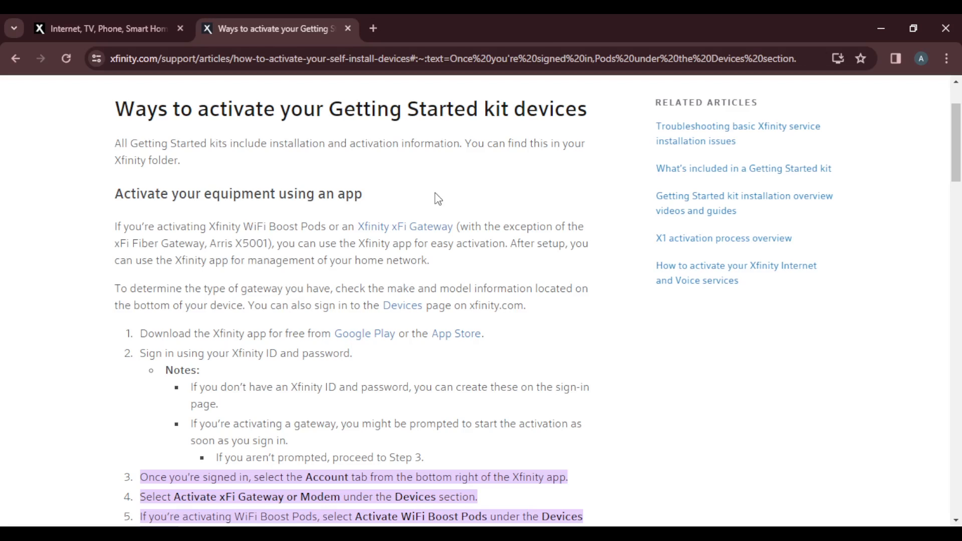
scroll(down, 3)
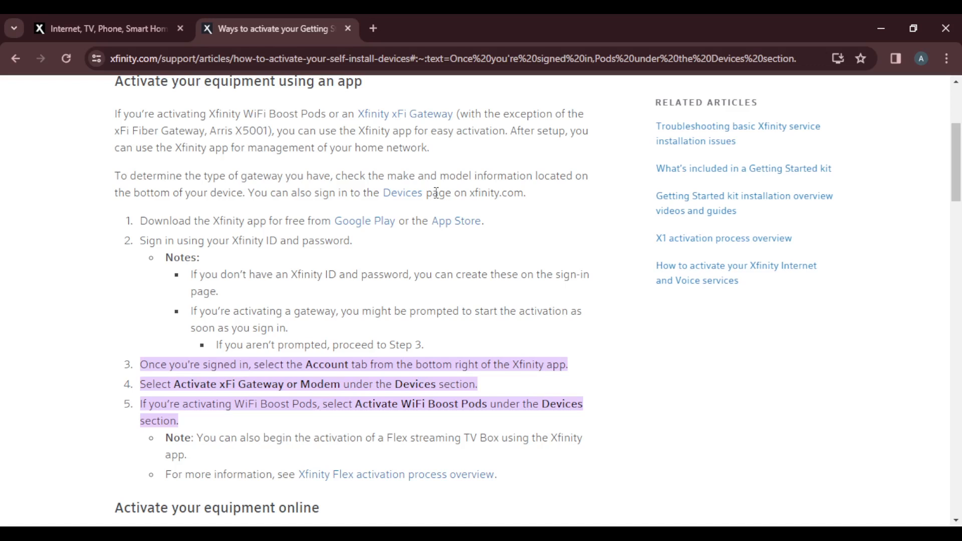
scroll(down, 3)
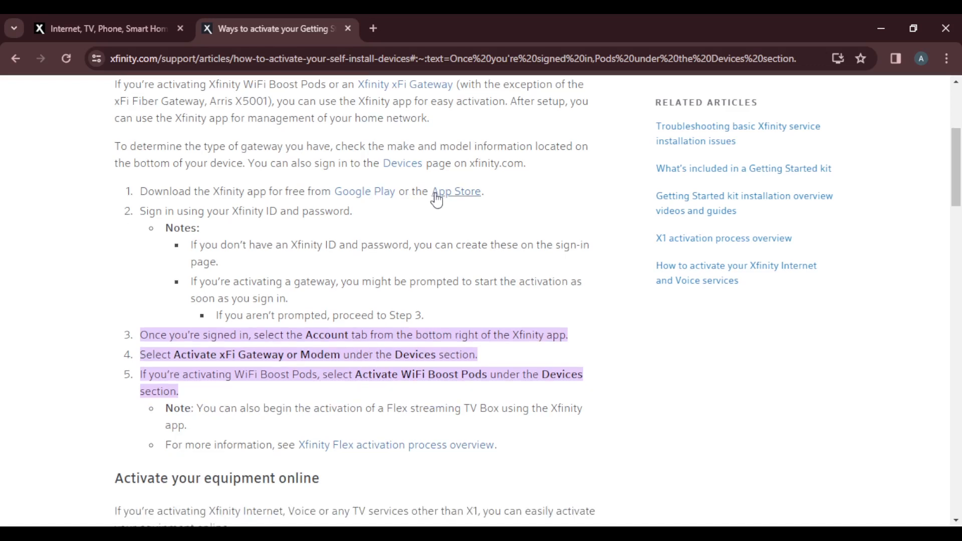
scroll(down, 3)
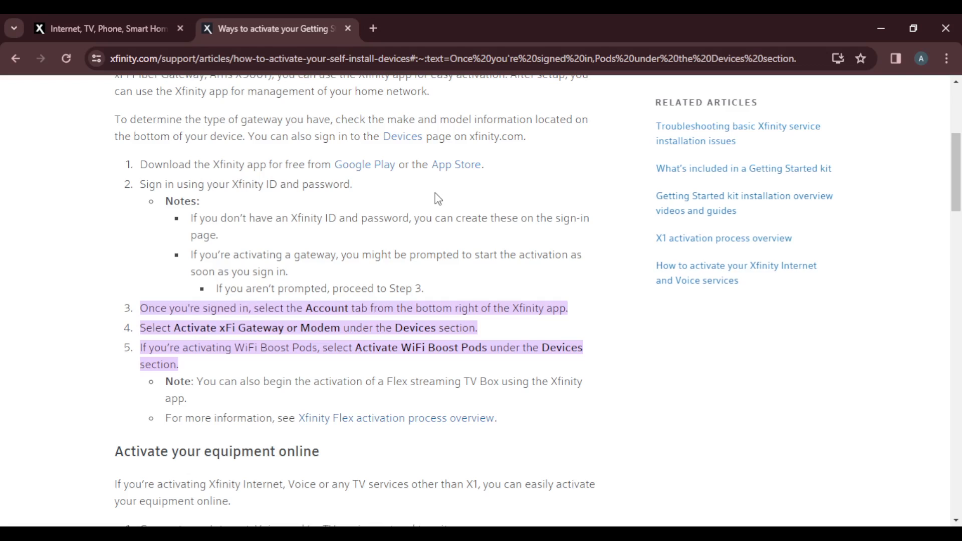
scroll(down, 3)
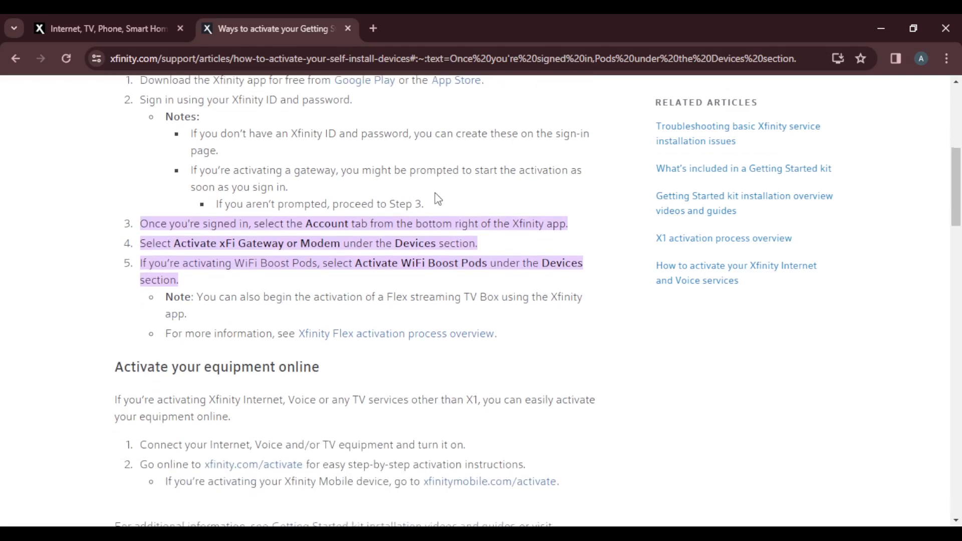
scroll(down, 3)
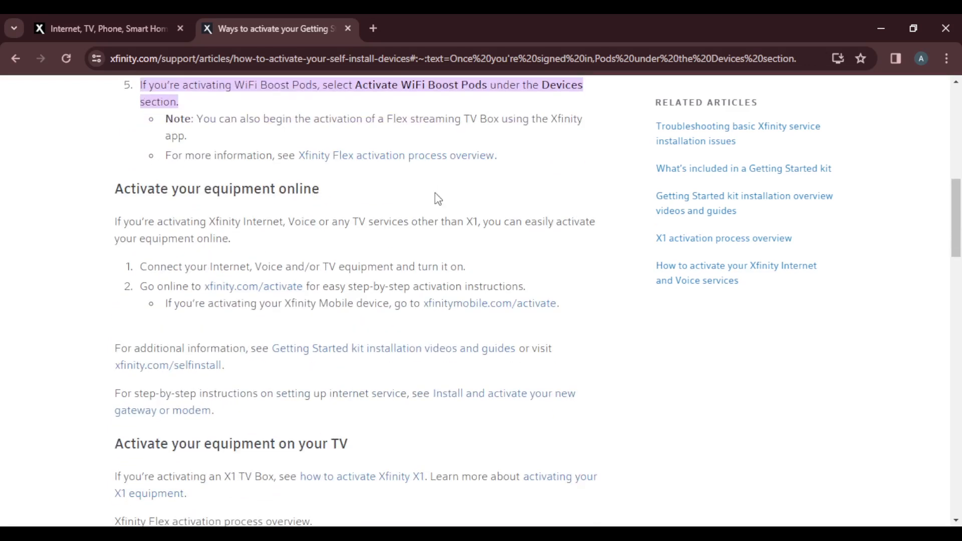
scroll(down, 3)
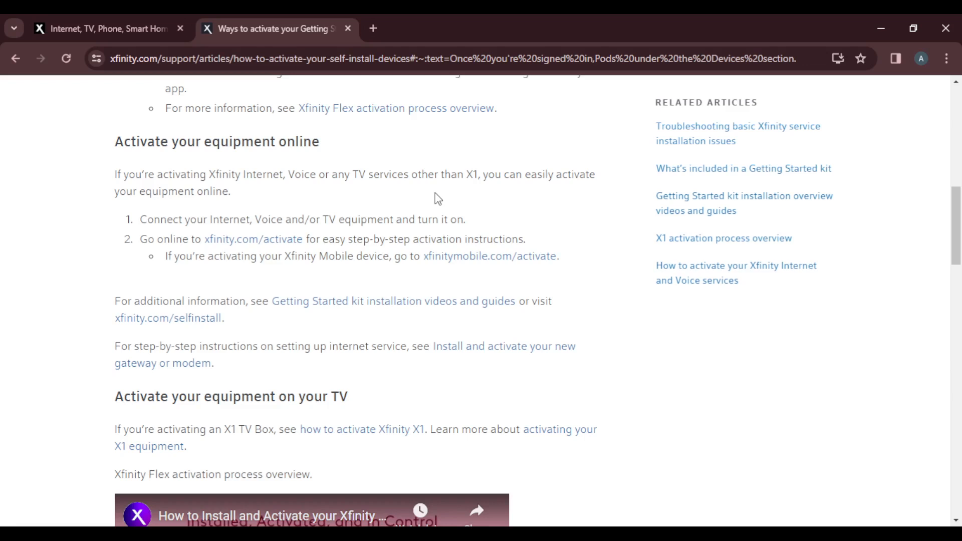
scroll(down, 3)
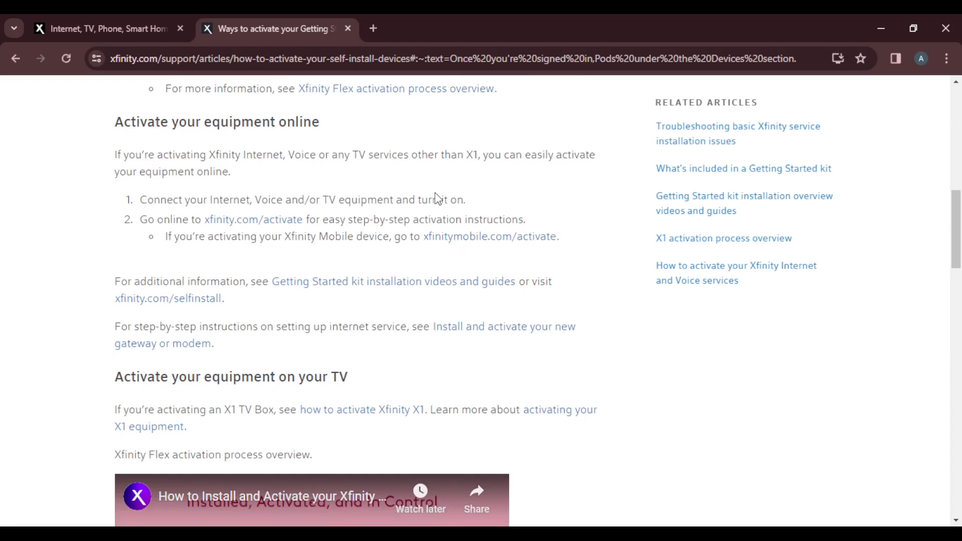
scroll(down, 3)
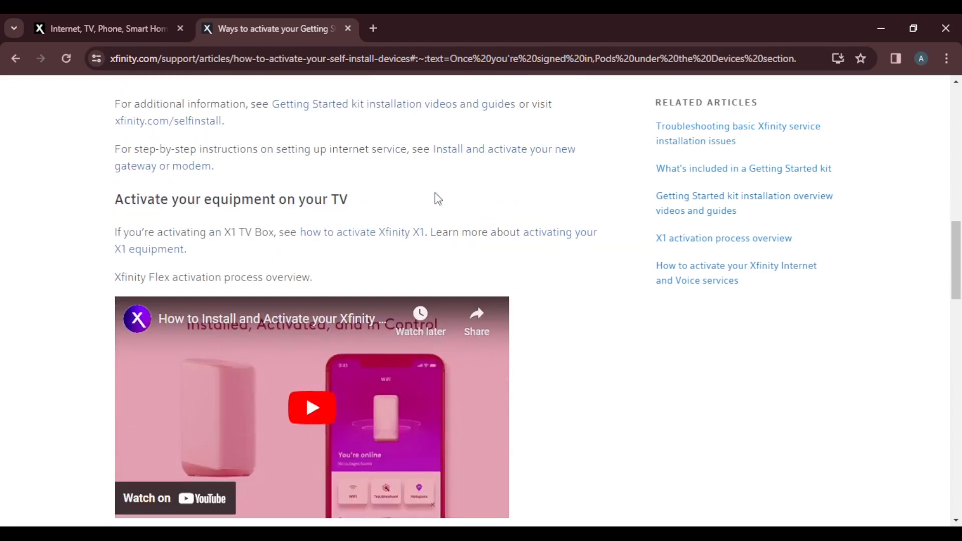
scroll(down, 3)
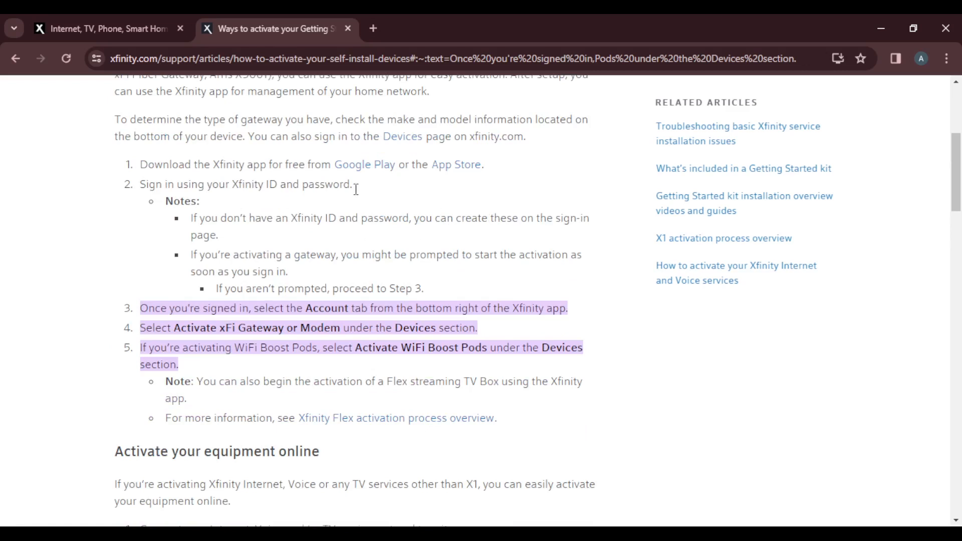
mouse_move(387, 184)
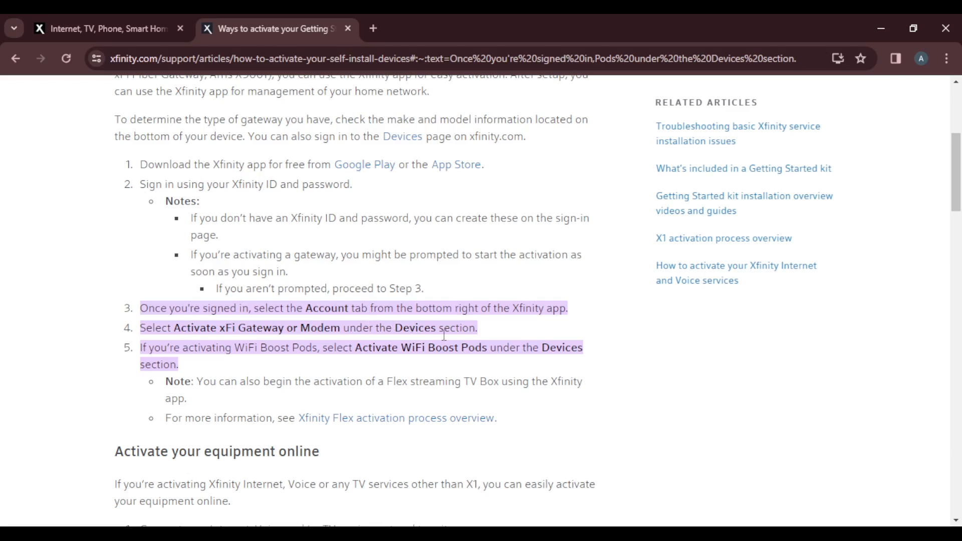
mouse_move(158, 399)
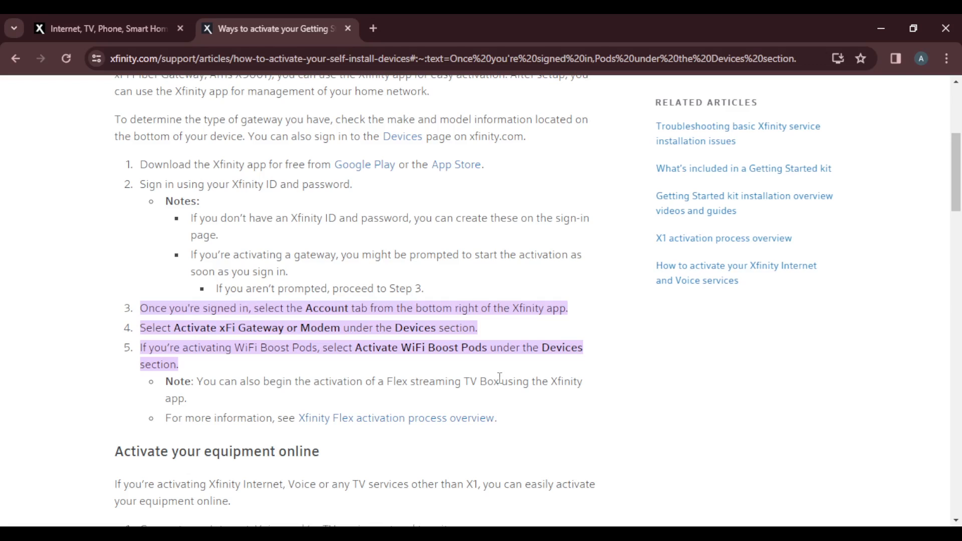
mouse_move(643, 520)
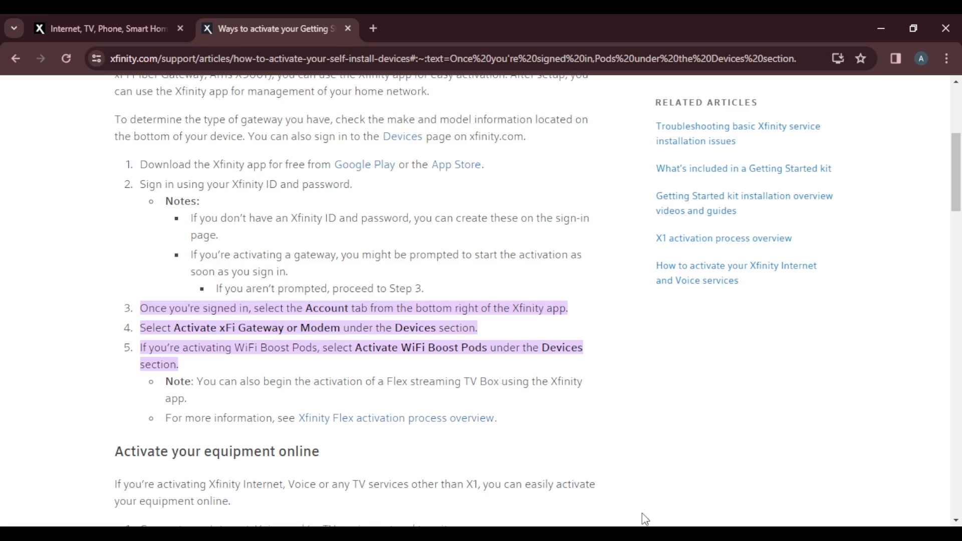